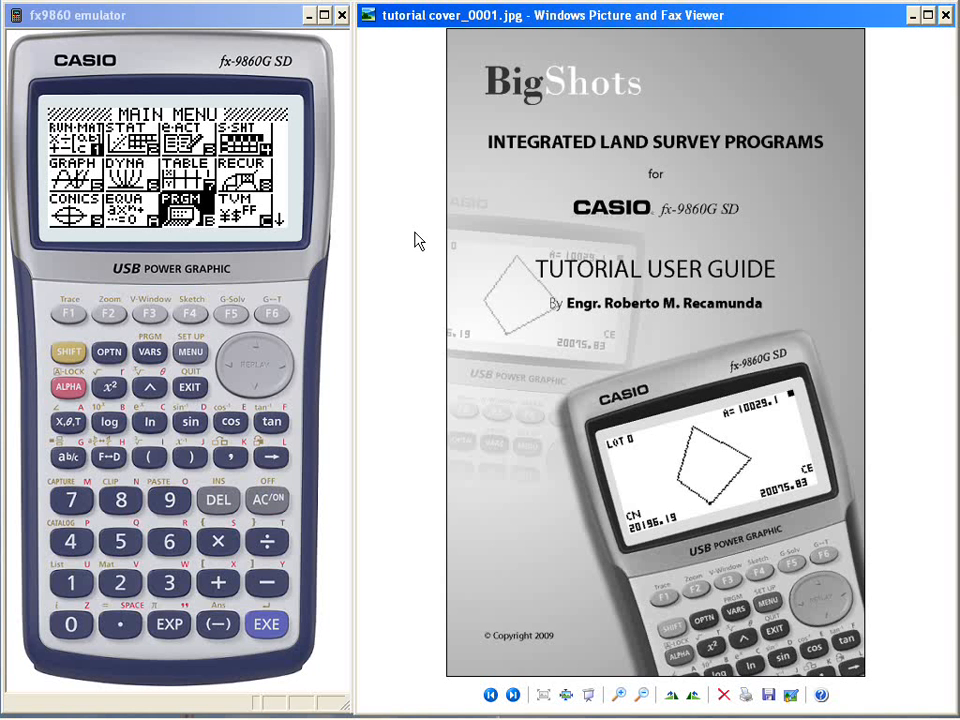
mouse_move(480, 84)
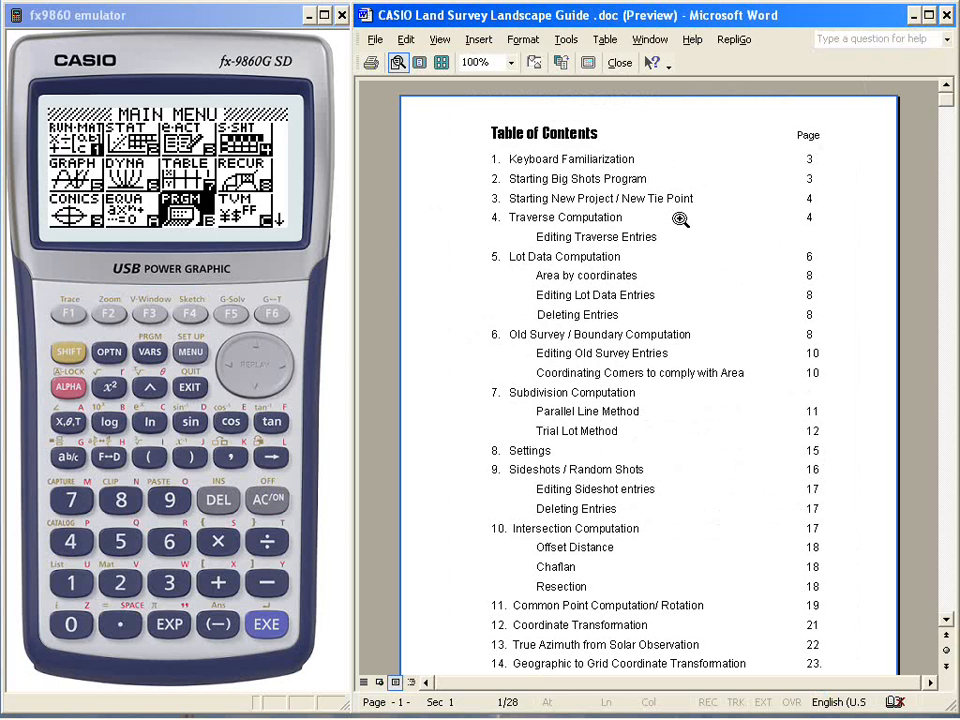
mouse_move(655, 232)
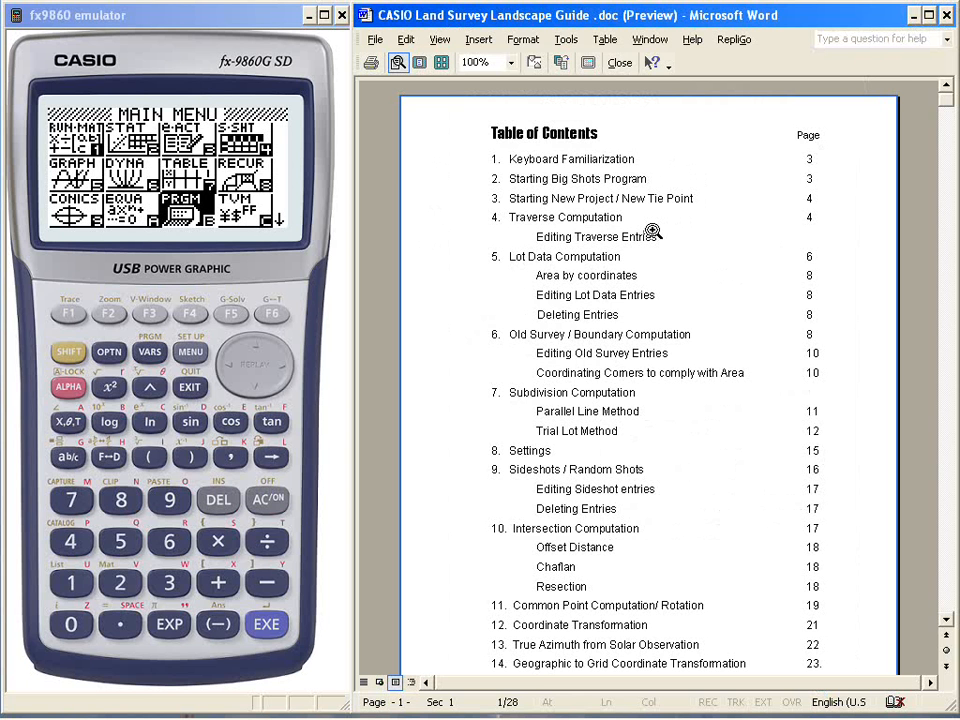
mouse_move(915, 660)
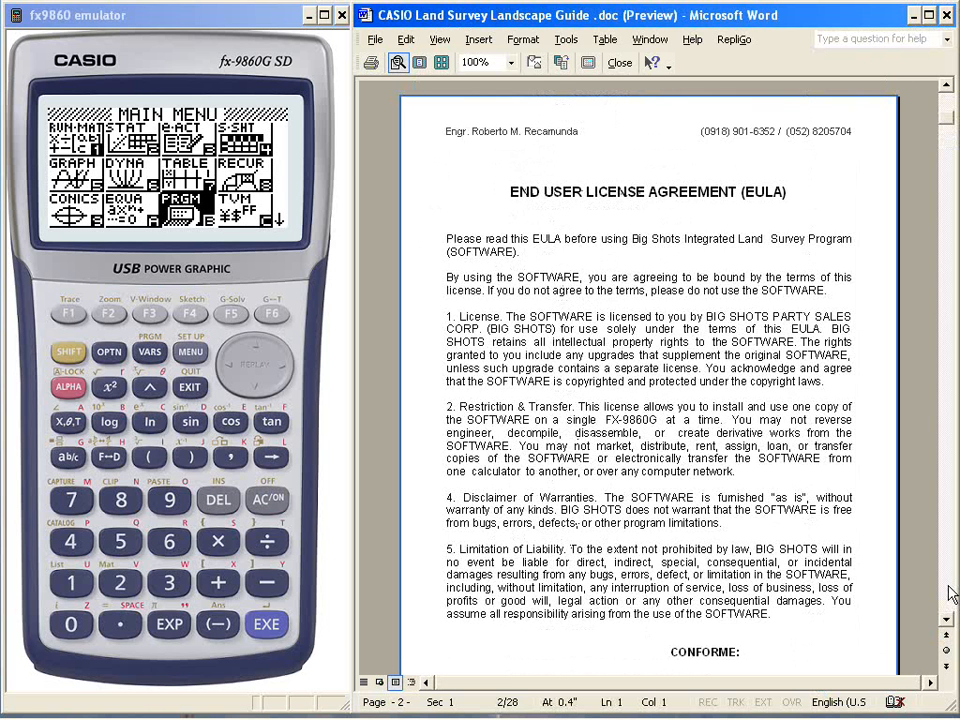
- Scroll the Word guide from the Table of Contents past the EULA to page 3
scroll(down, 3)
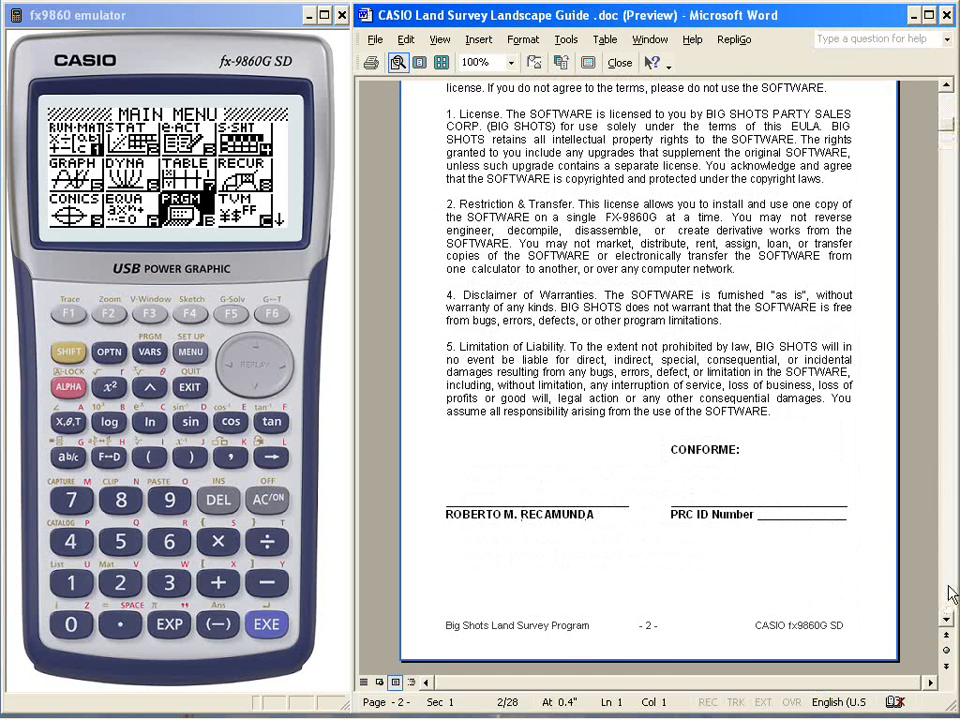
scroll(down, 3)
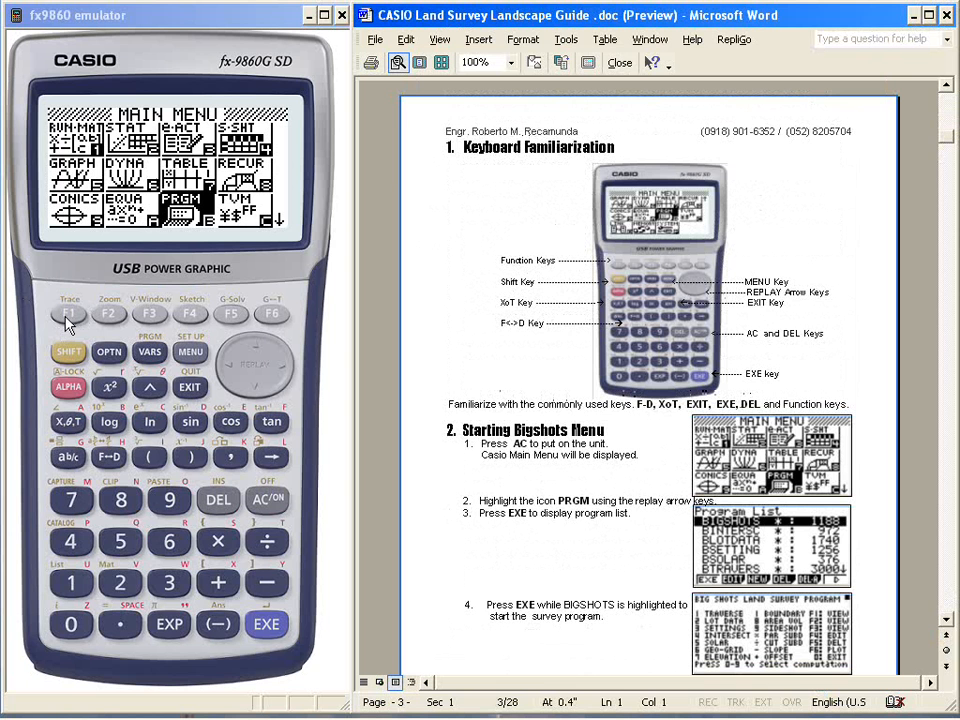
mouse_move(275, 320)
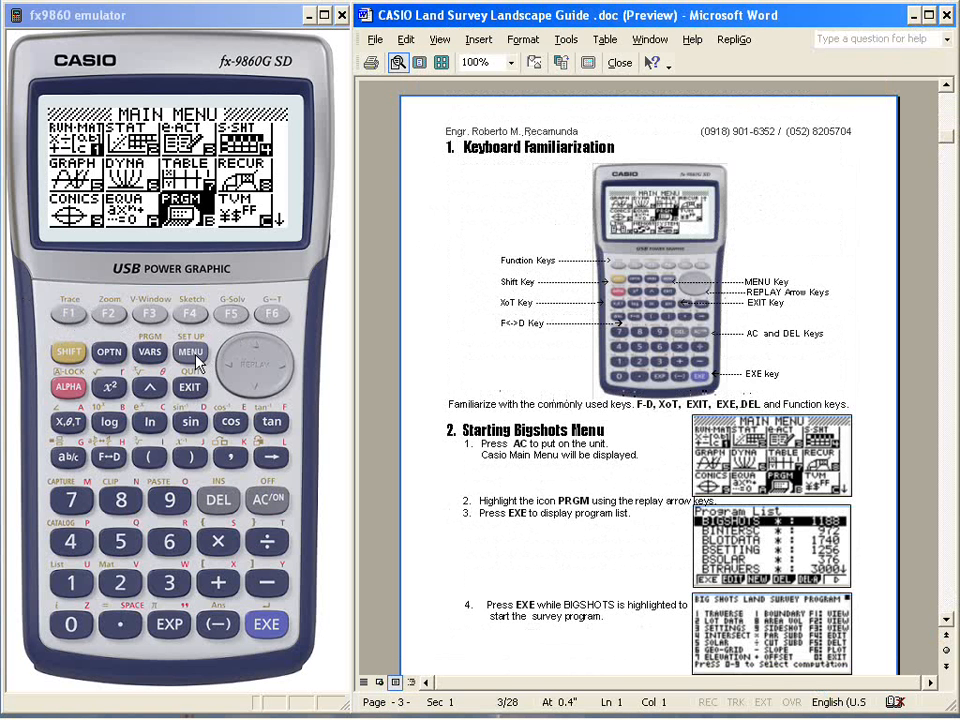
mouse_move(198, 390)
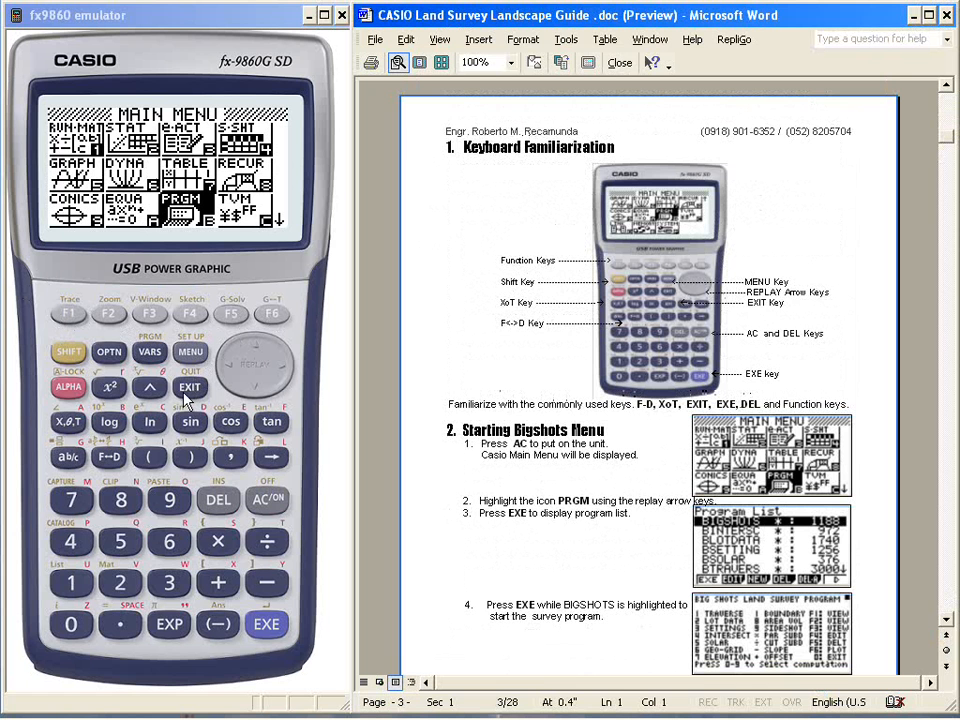
mouse_move(72, 430)
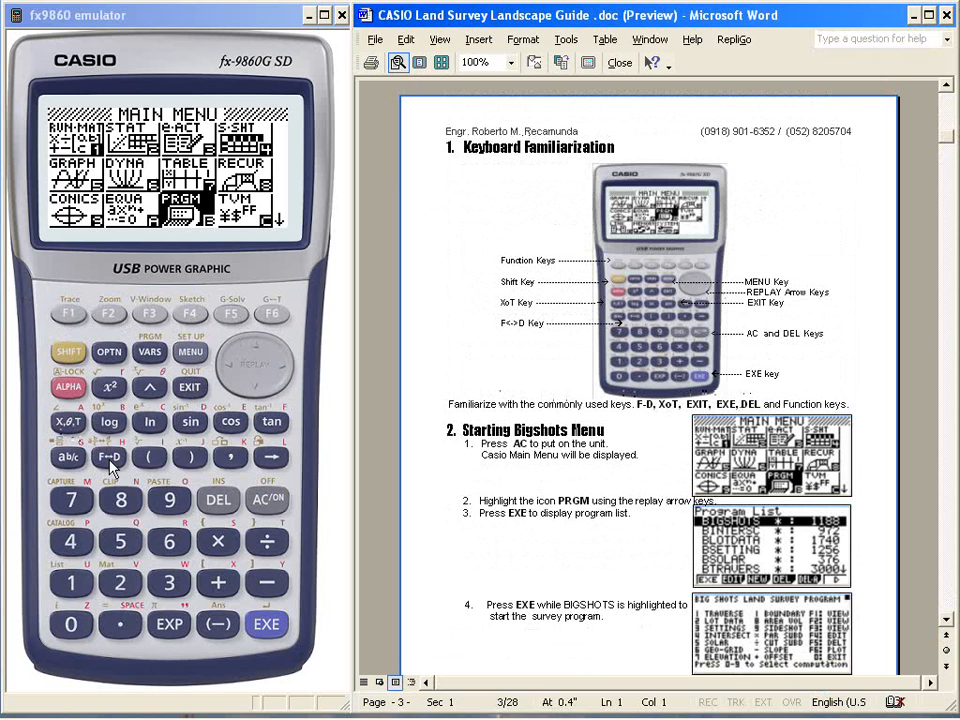
mouse_move(275, 503)
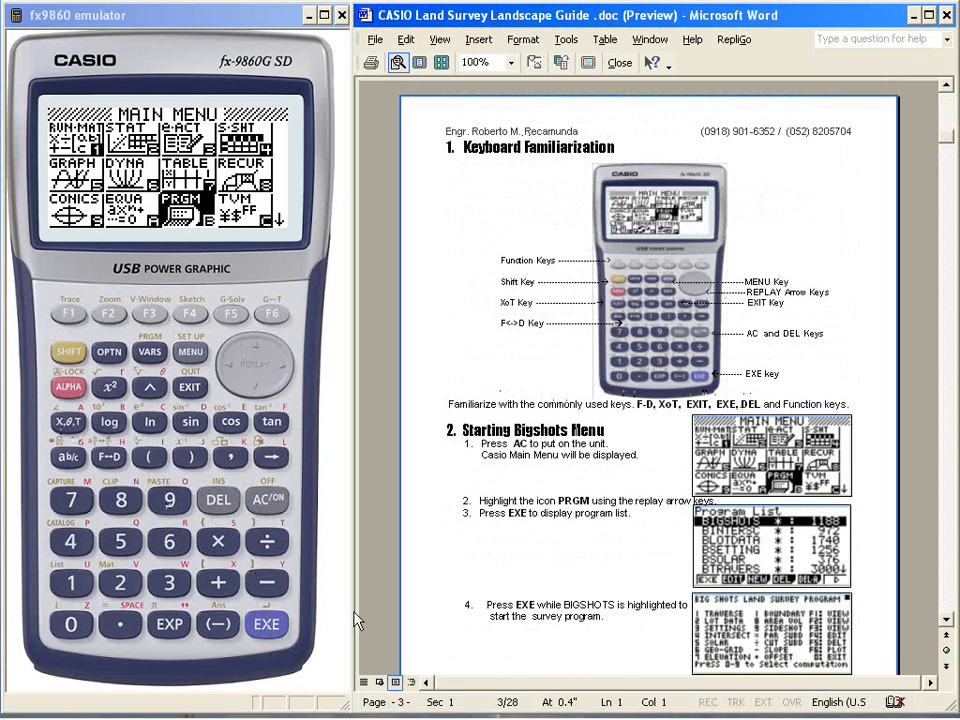
mouse_move(380, 567)
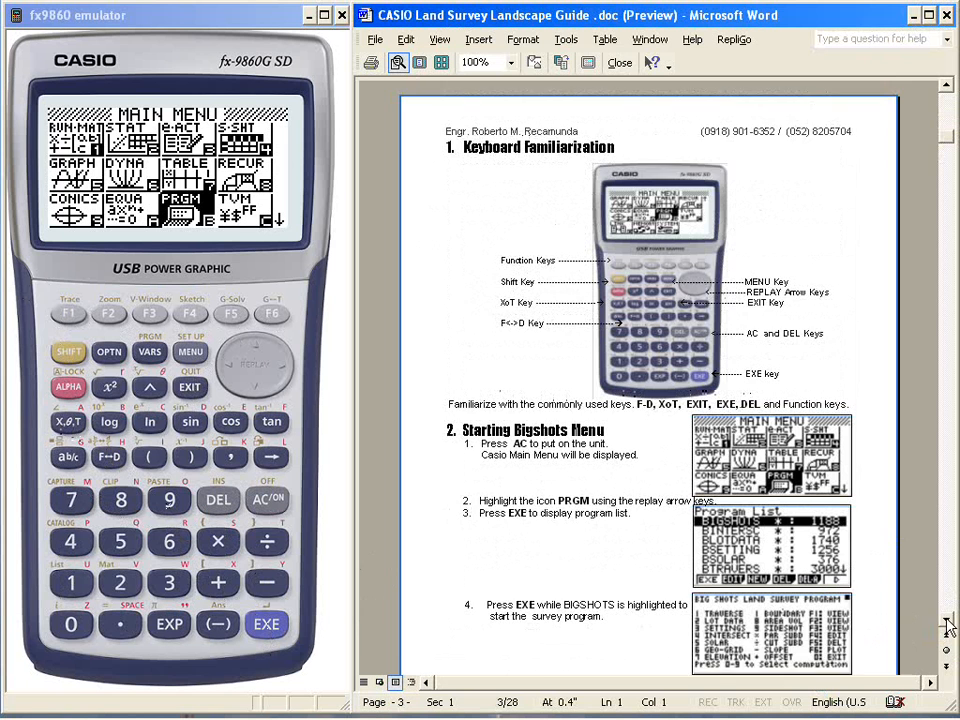
scroll(down, 3)
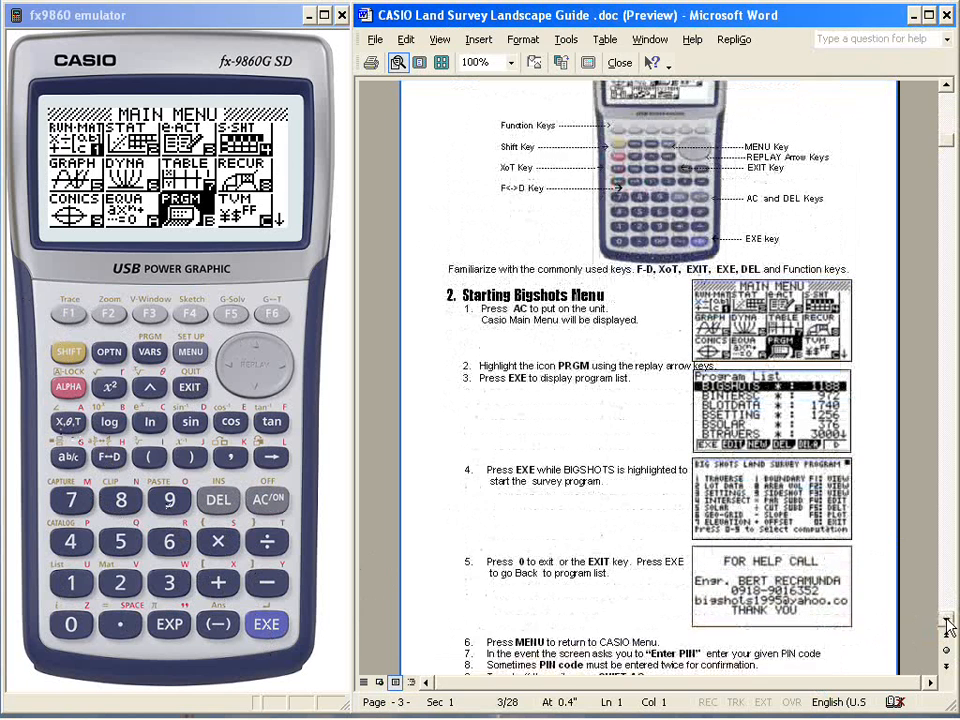
- Scroll the Word guide to show Starting Bigshots Menu steps 1–9 and the page footer
scroll(down, 3)
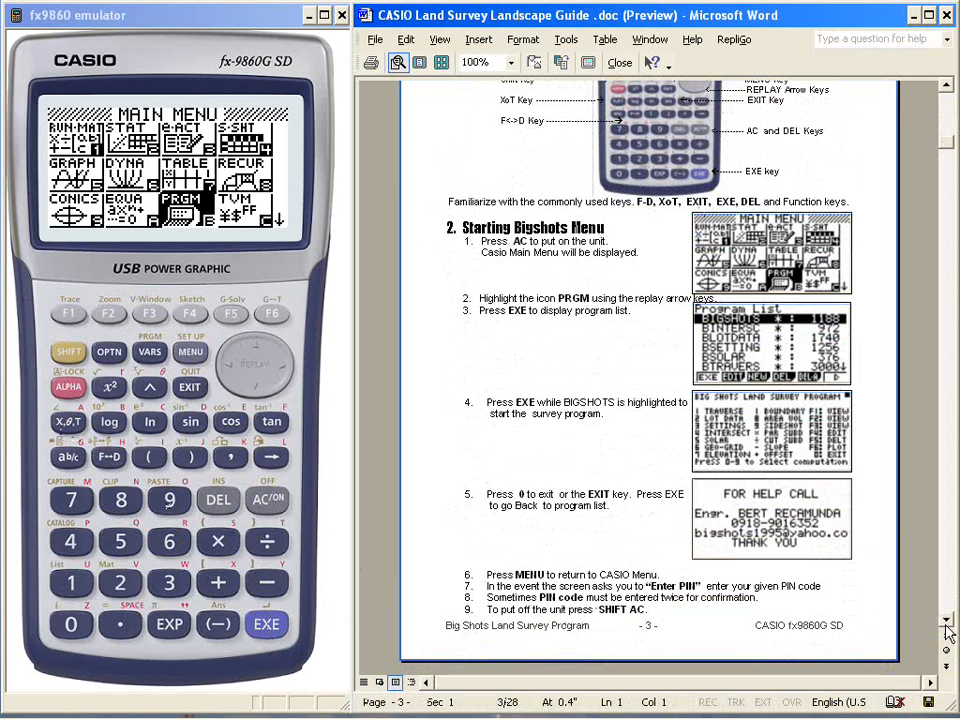
mouse_move(472, 246)
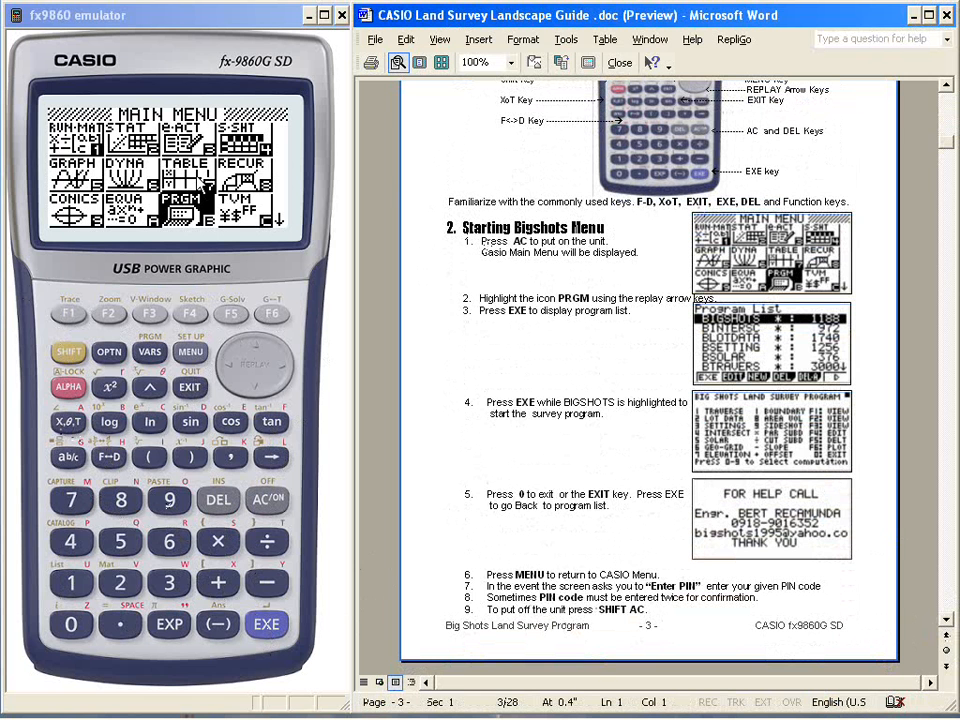
mouse_move(253, 352)
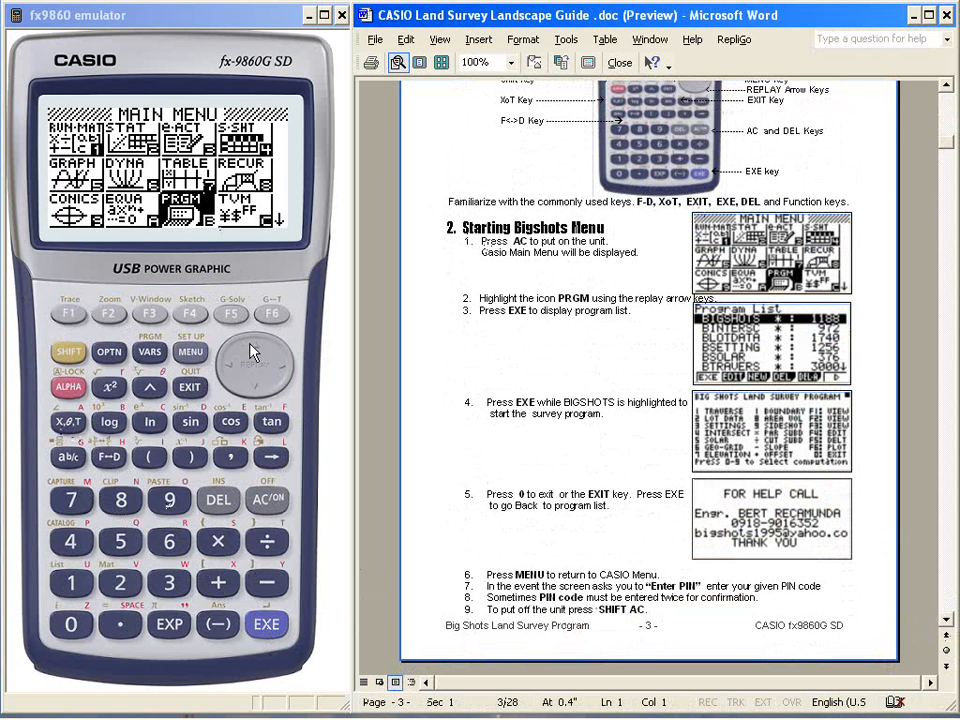
mouse_move(265, 345)
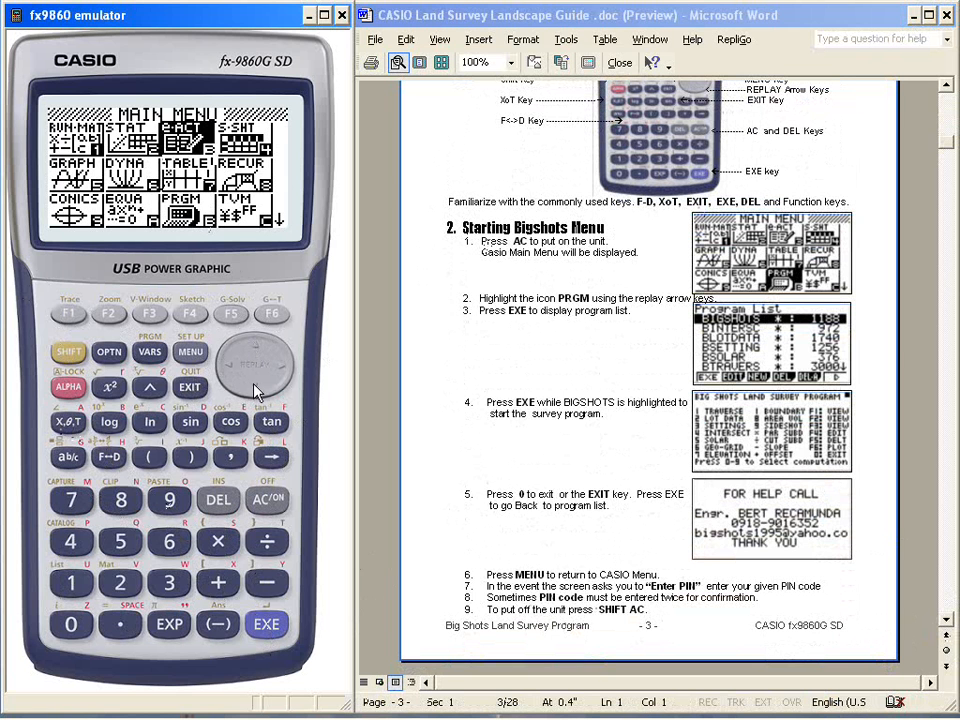
- Select PRGM on the calculator's Main Menu to list programs, with BIGSHOTS highlighted
click(255, 370)
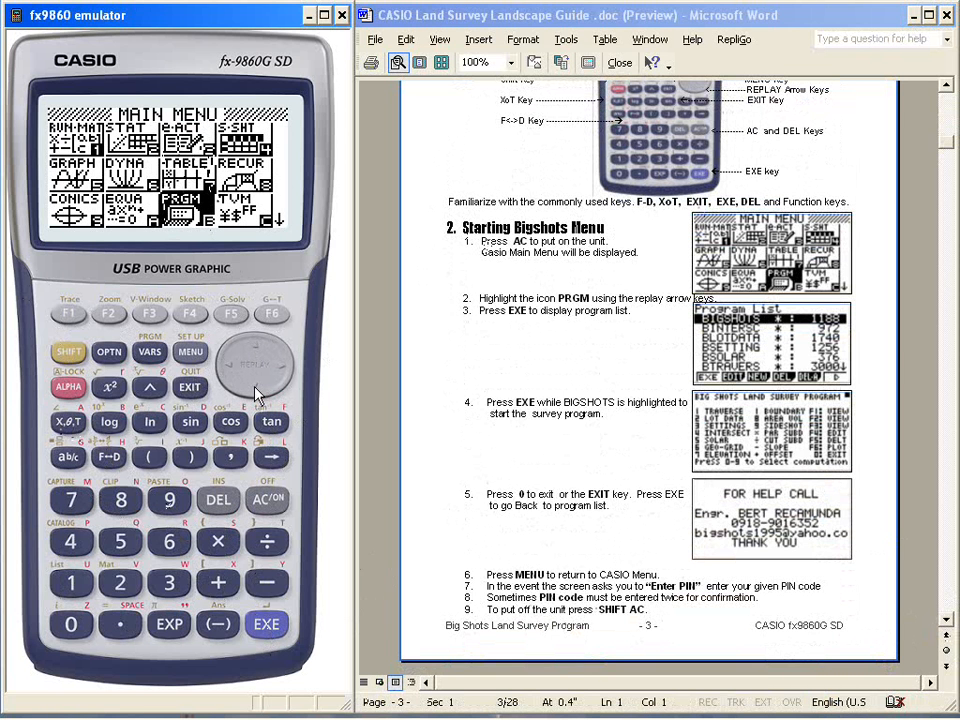
mouse_move(267, 595)
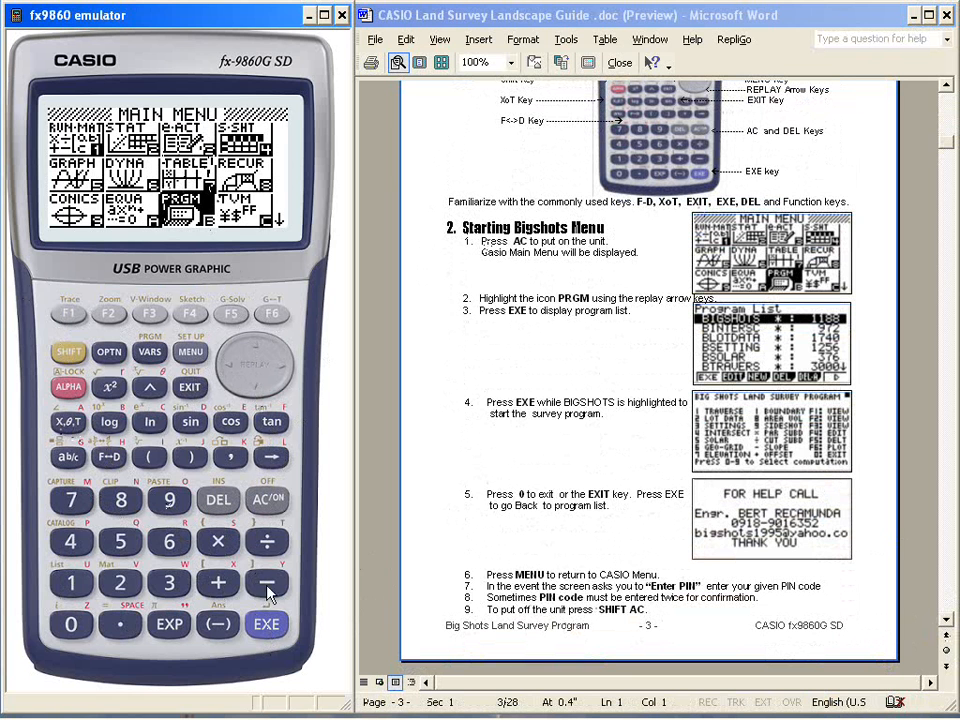
click(266, 624)
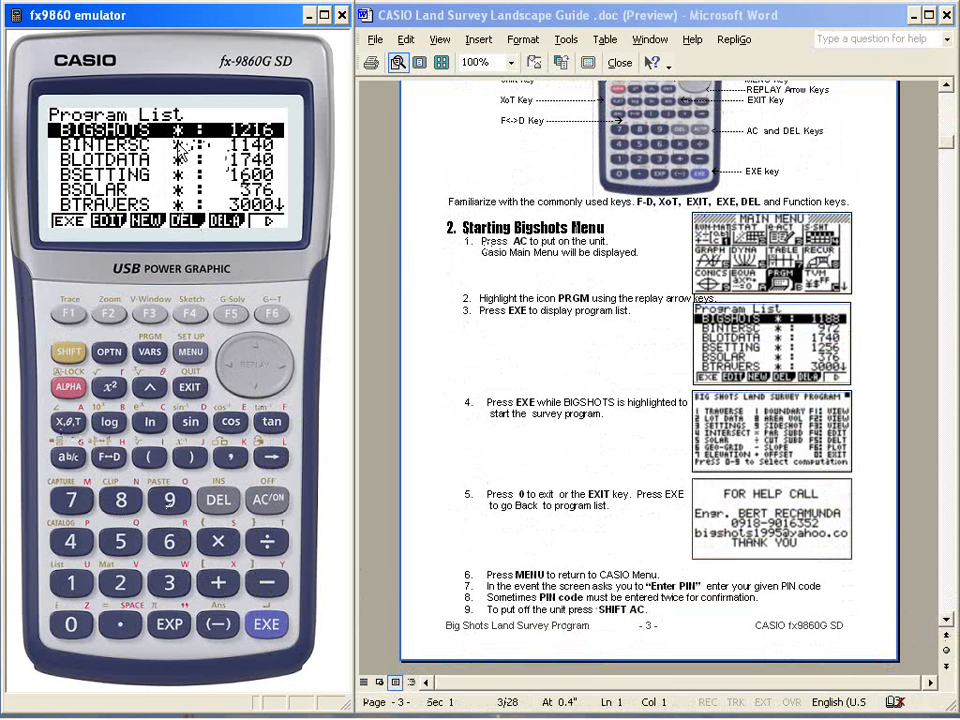
mouse_move(320, 640)
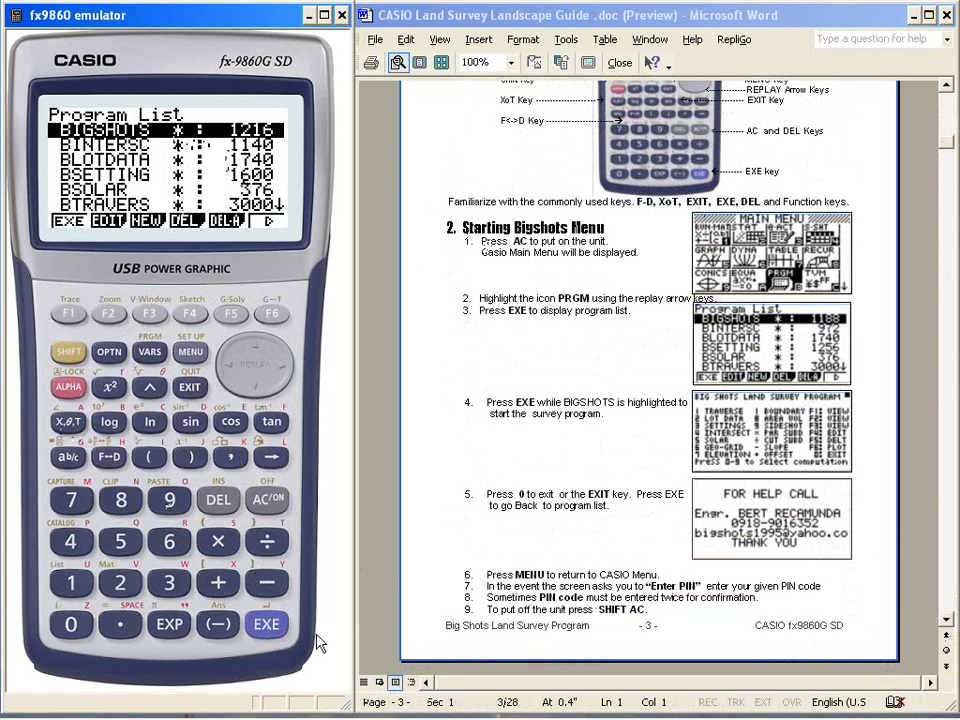
- Run BIGSHOTS to reach the Big Shots Land Survey 2009 computation menu
click(267, 624)
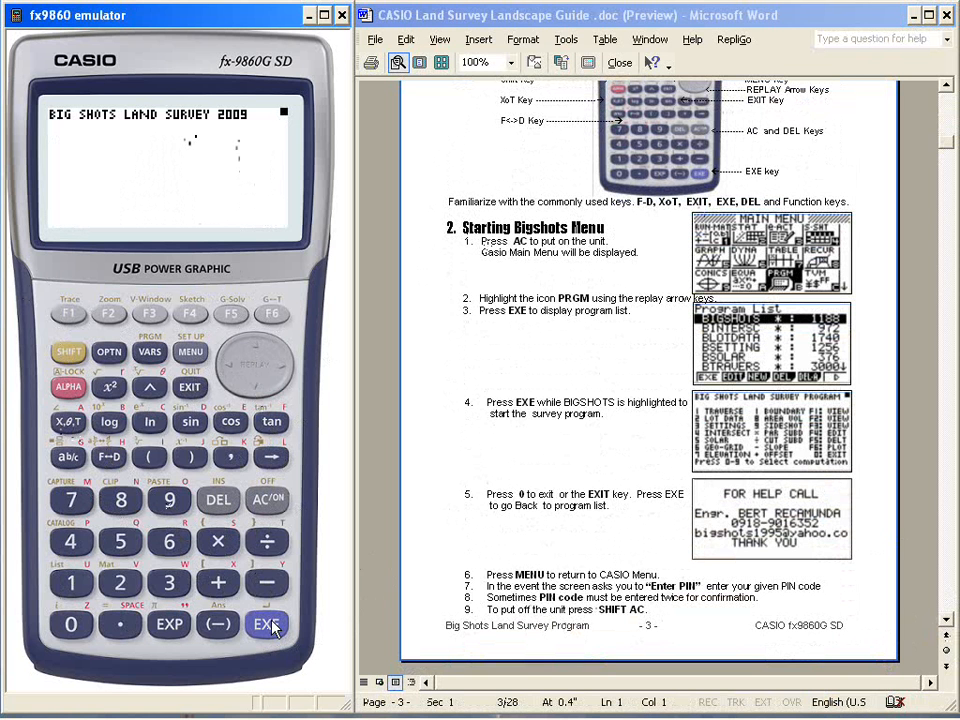
click(269, 624)
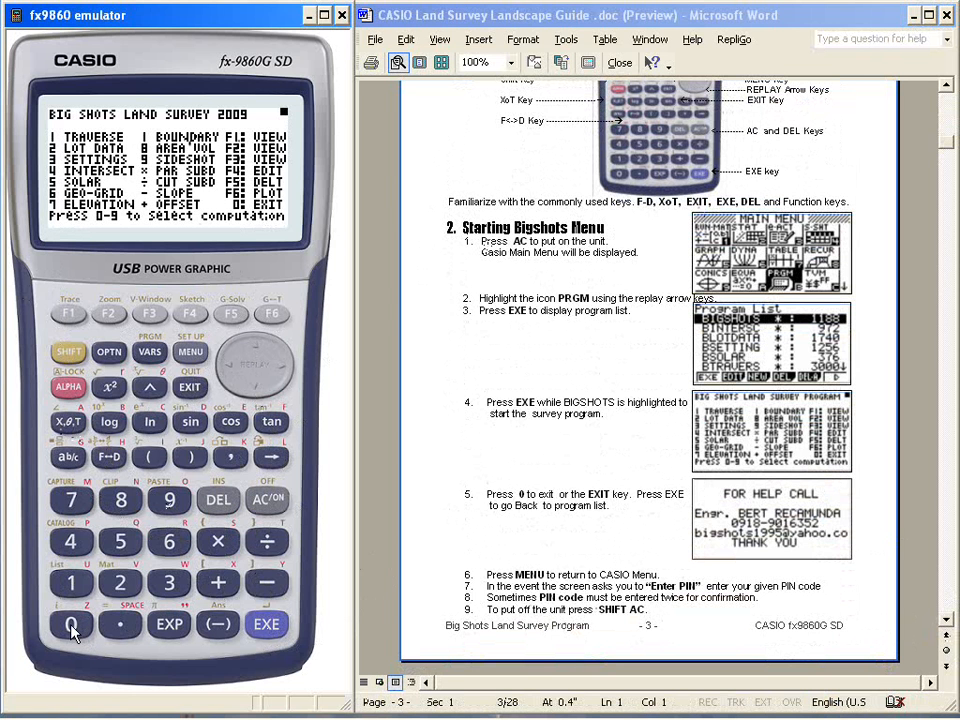
- Press 0 to exit Big Shots and show the FOR HELP CALL screen
click(71, 624)
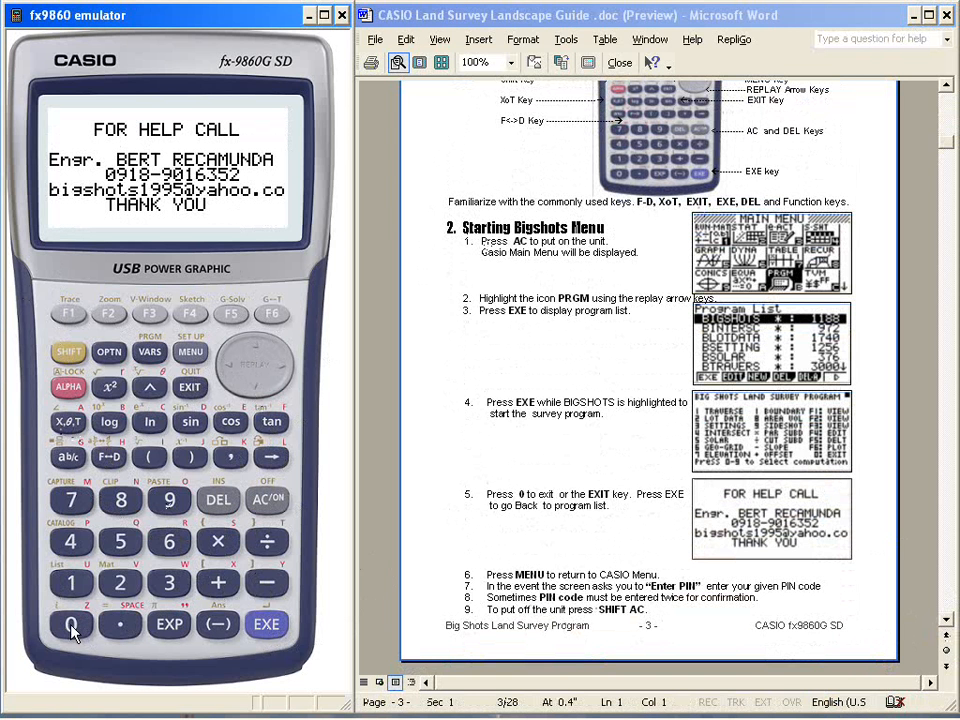
mouse_move(142, 243)
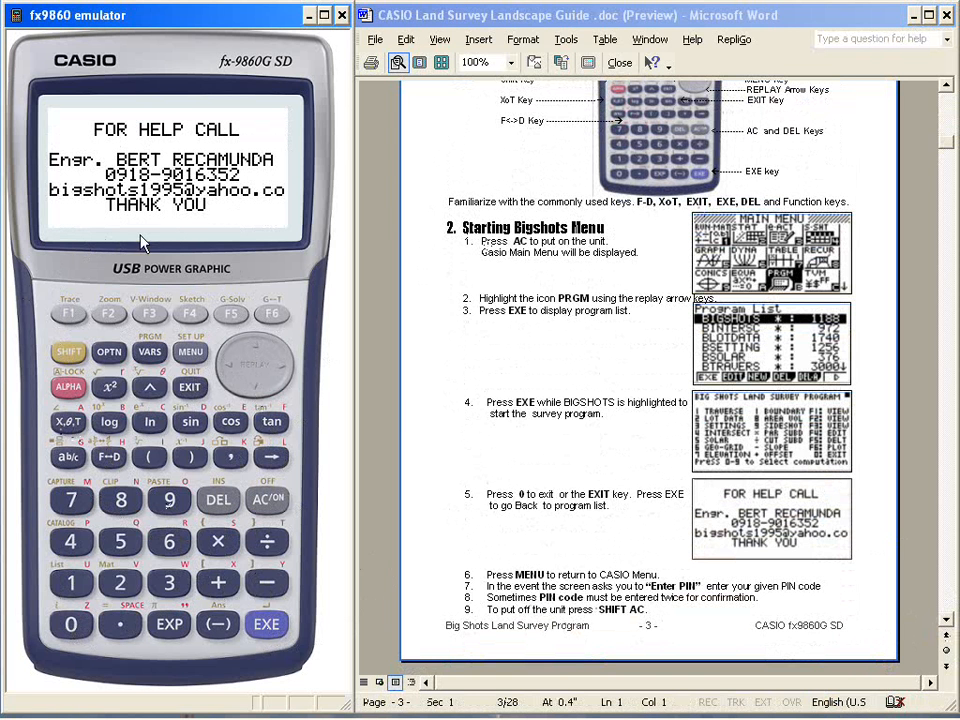
mouse_move(245, 230)
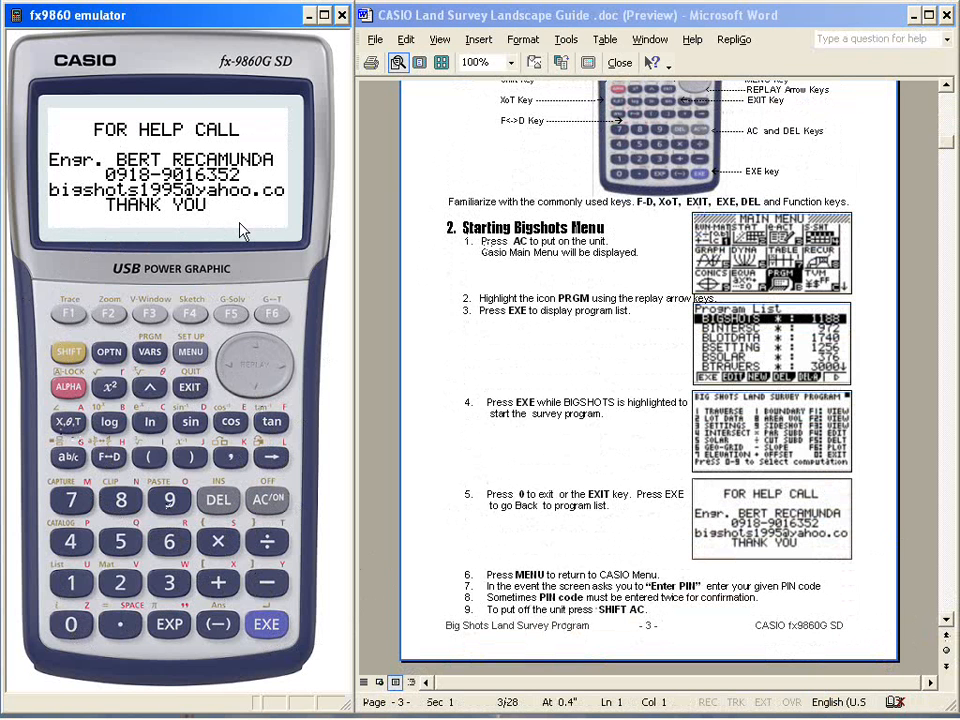